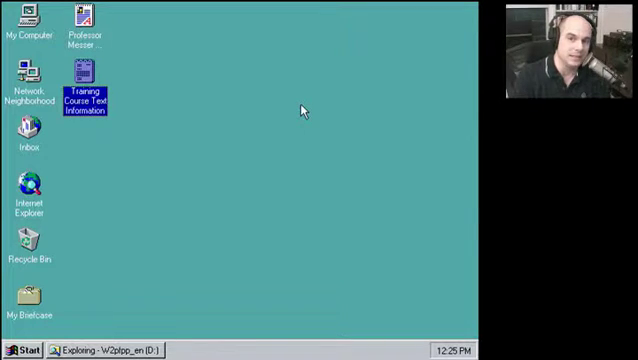
# View the Training Course Text Information file from the desktop in Notepad.
pyautogui.doubleClick(88, 88)
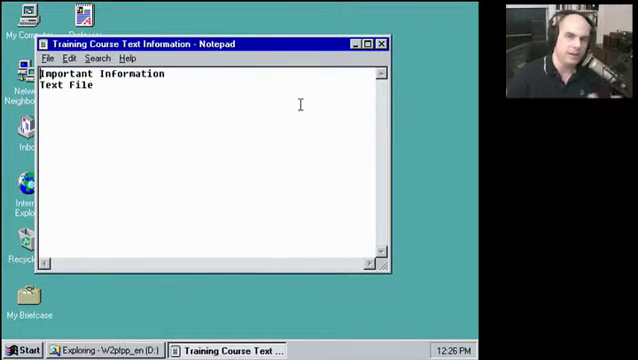
pyautogui.moveTo(398, 18)
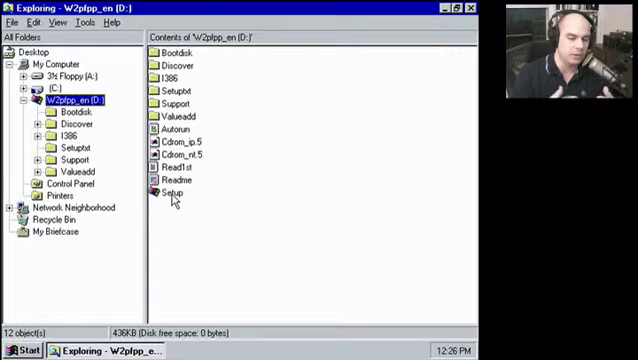
pyautogui.moveTo(174, 76)
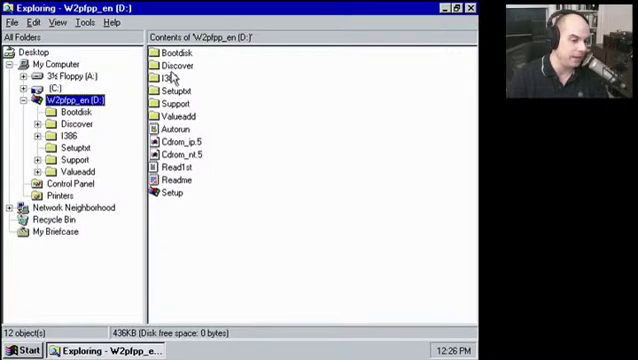
pyautogui.click(164, 76)
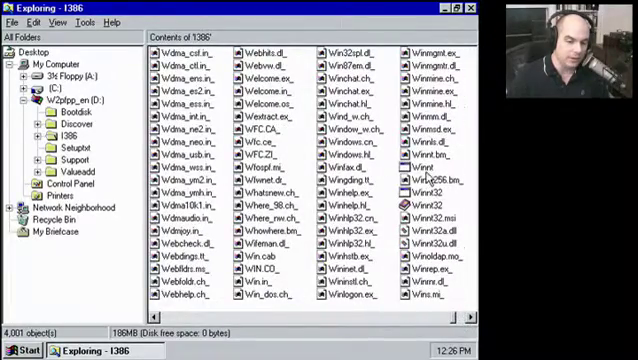
pyautogui.click(408, 188)
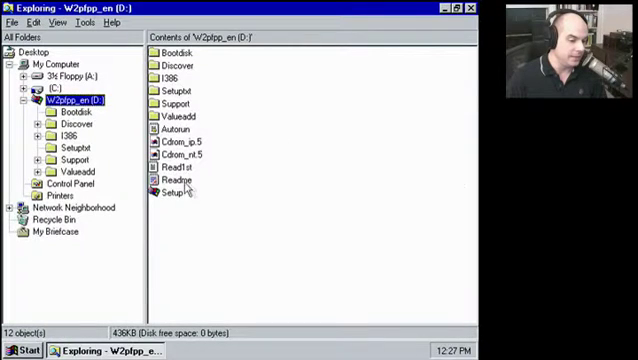
# Start the Windows 2000 Setup Wizard from the Setup program on the D:\ CD.
pyautogui.click(160, 192)
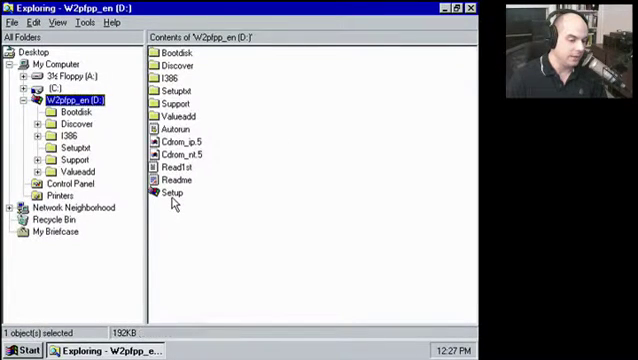
pyautogui.doubleClick(176, 186)
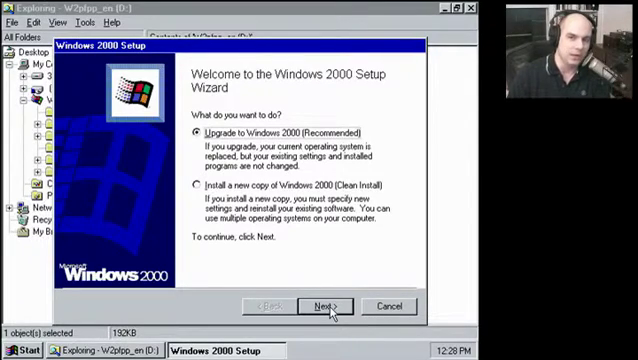
# Proceed with 'Upgrade to Windows 2000', accept the license agreement and submit the product key.
pyautogui.click(322, 304)
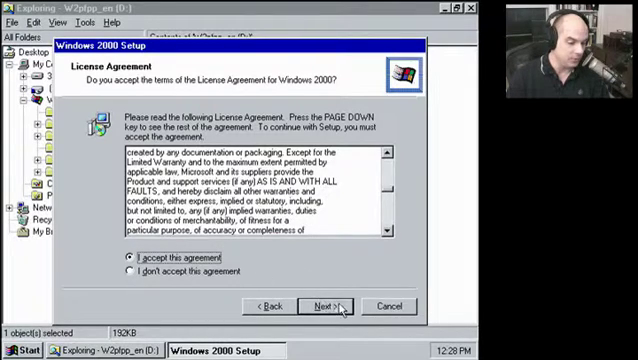
pyautogui.click(322, 304)
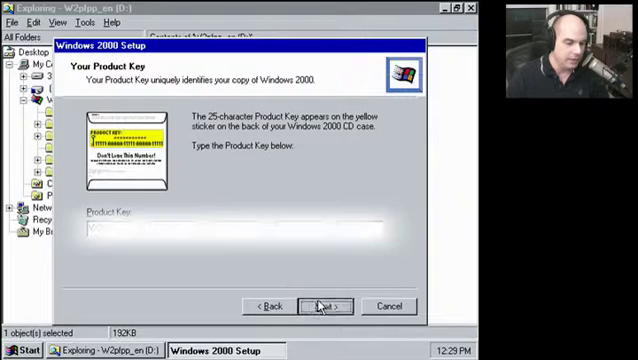
pyautogui.click(318, 304)
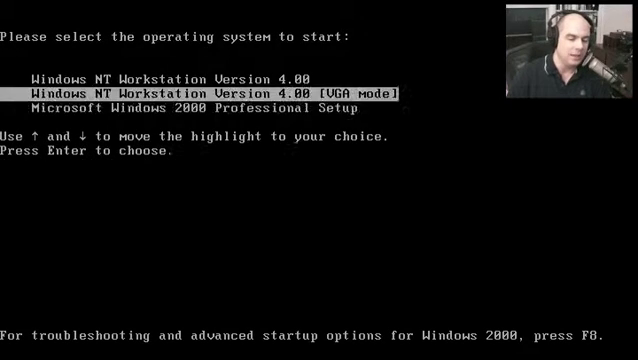
# Choose Microsoft Windows 2000 Professional Setup at the boot menu instead of NT Workstation 4.00.
pyautogui.press('Down')
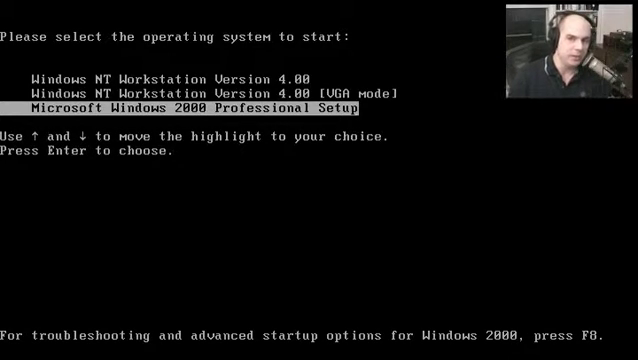
pyautogui.press('up')
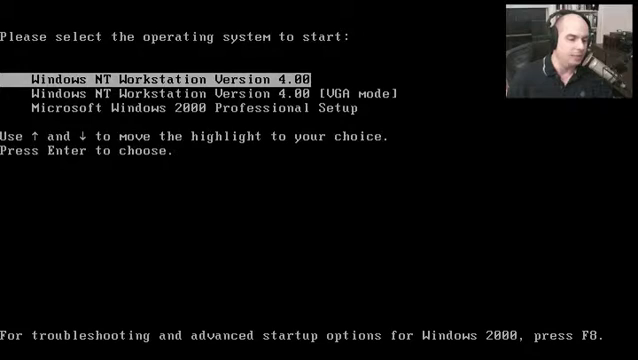
pyautogui.press('Down')
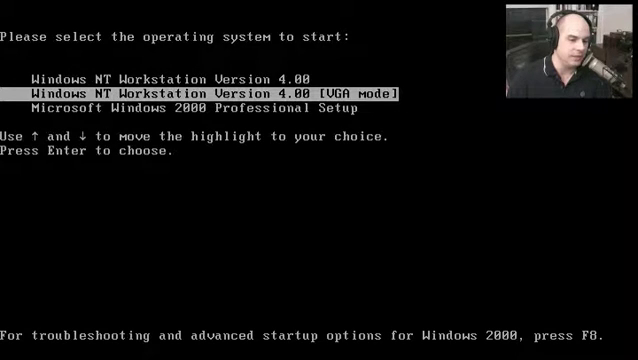
pyautogui.press('Down')
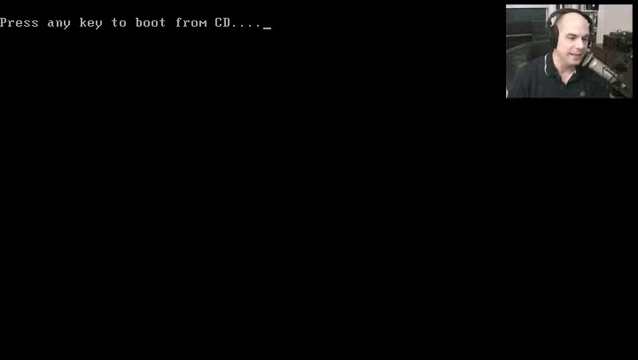
# Answer the 'Press any key to boot from CD' prompt so Setup's installation continues.
pyautogui.press('enter')
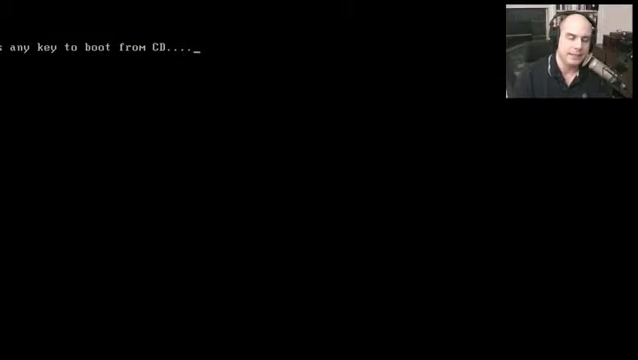
# Let the machine boot through to the Windows 2000 logon prompt for Administrator.
pyautogui.press('enter')
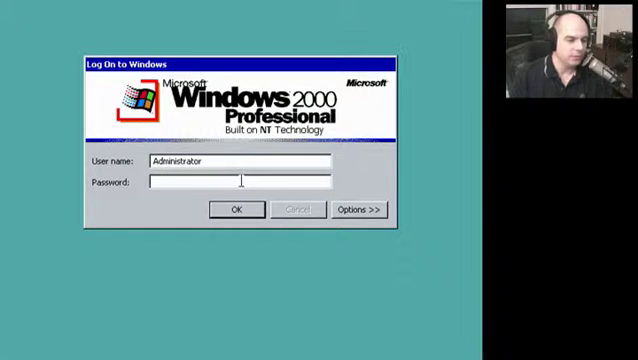
# Log on as Administrator with the password and dismiss the Getting Started with Windows 2000 window.
pyautogui.write('password')
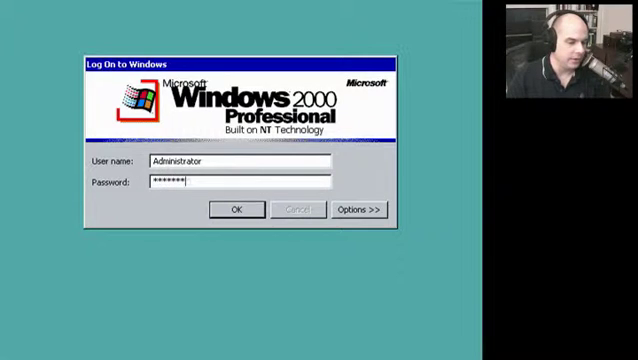
pyautogui.click(232, 210)
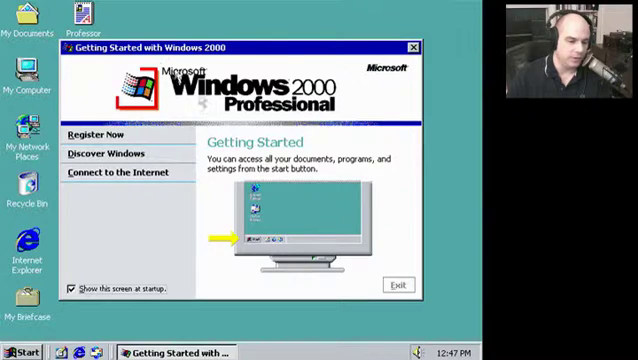
pyautogui.moveTo(200, 206)
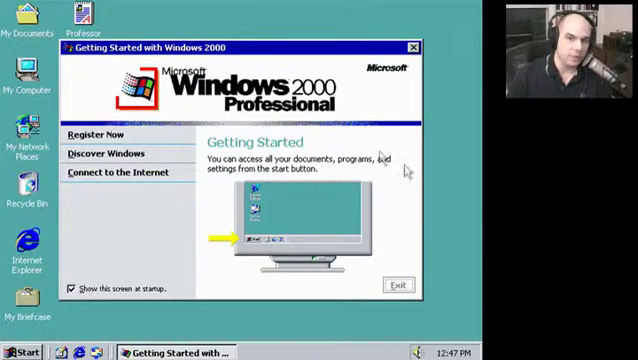
pyautogui.click(400, 284)
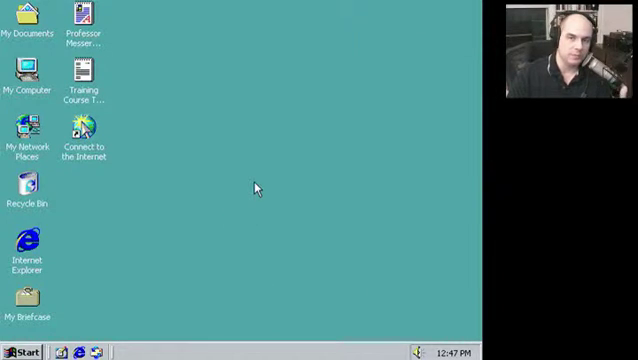
pyautogui.moveTo(150, 128)
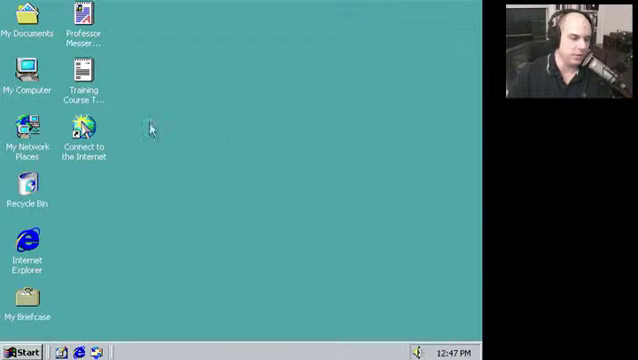
pyautogui.click(88, 30)
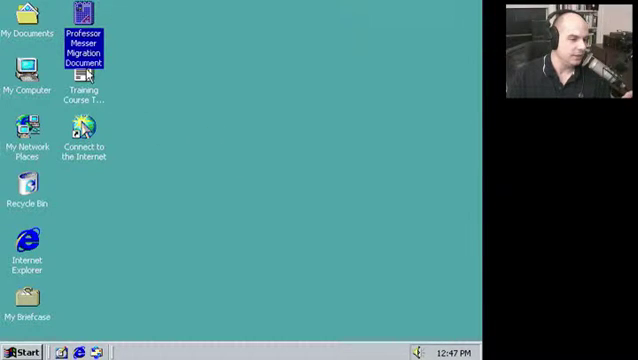
pyautogui.doubleClick(88, 80)
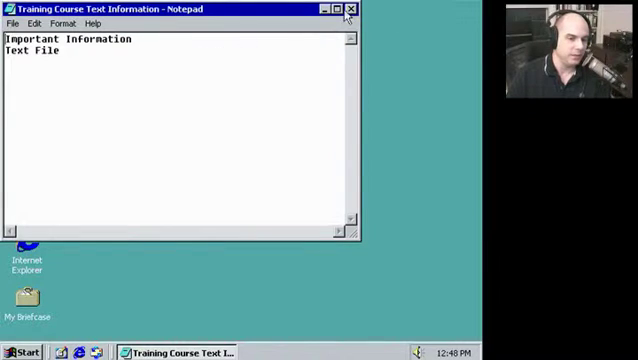
pyautogui.click(350, 8)
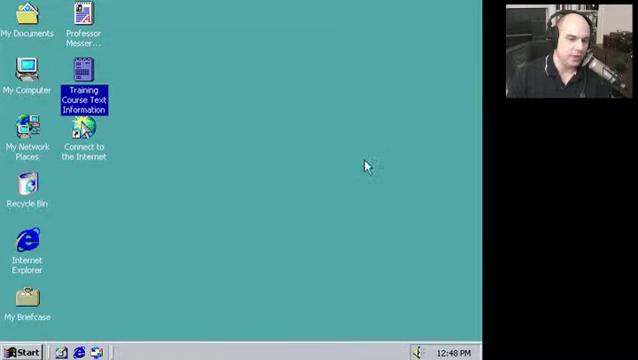
pyautogui.click(368, 164)
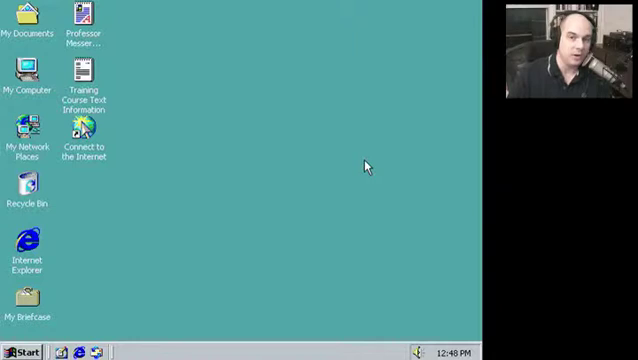